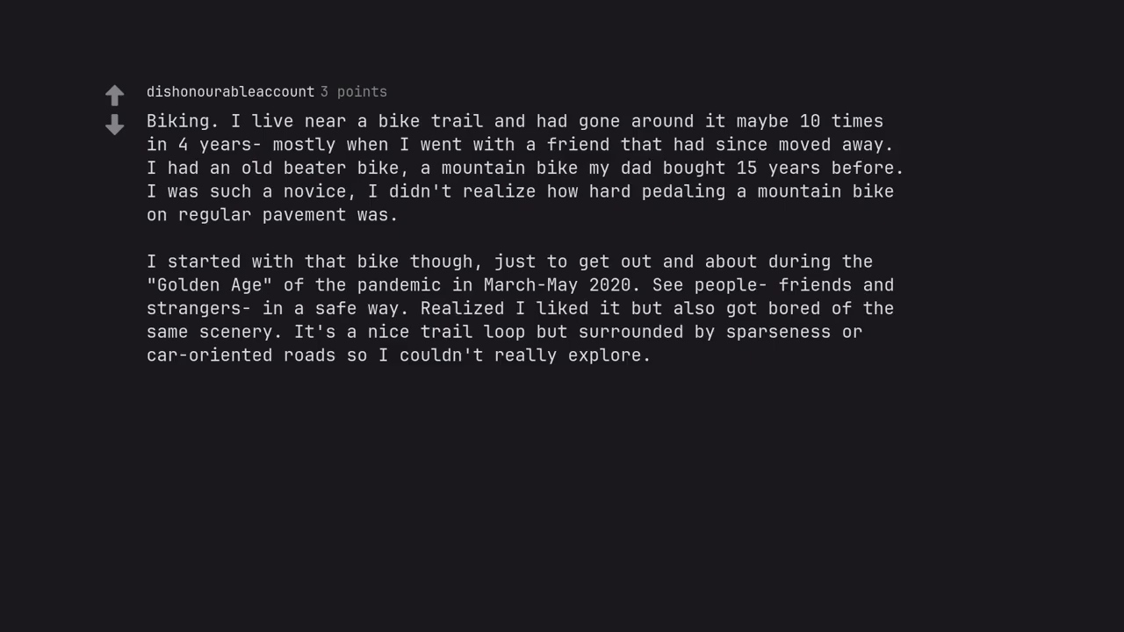
scroll(down, 3)
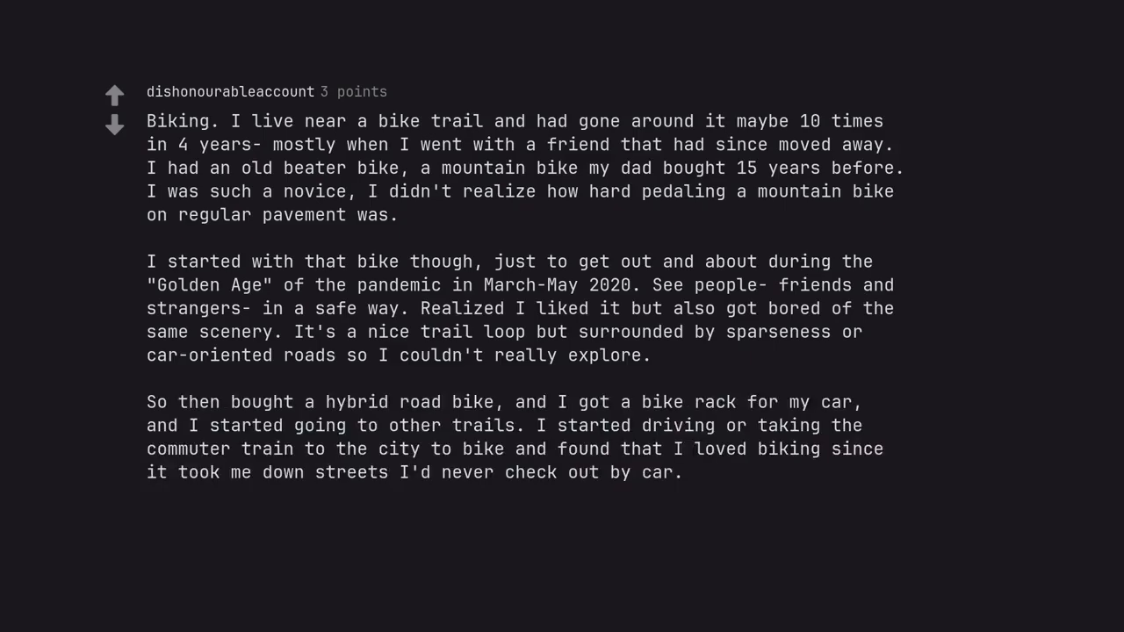